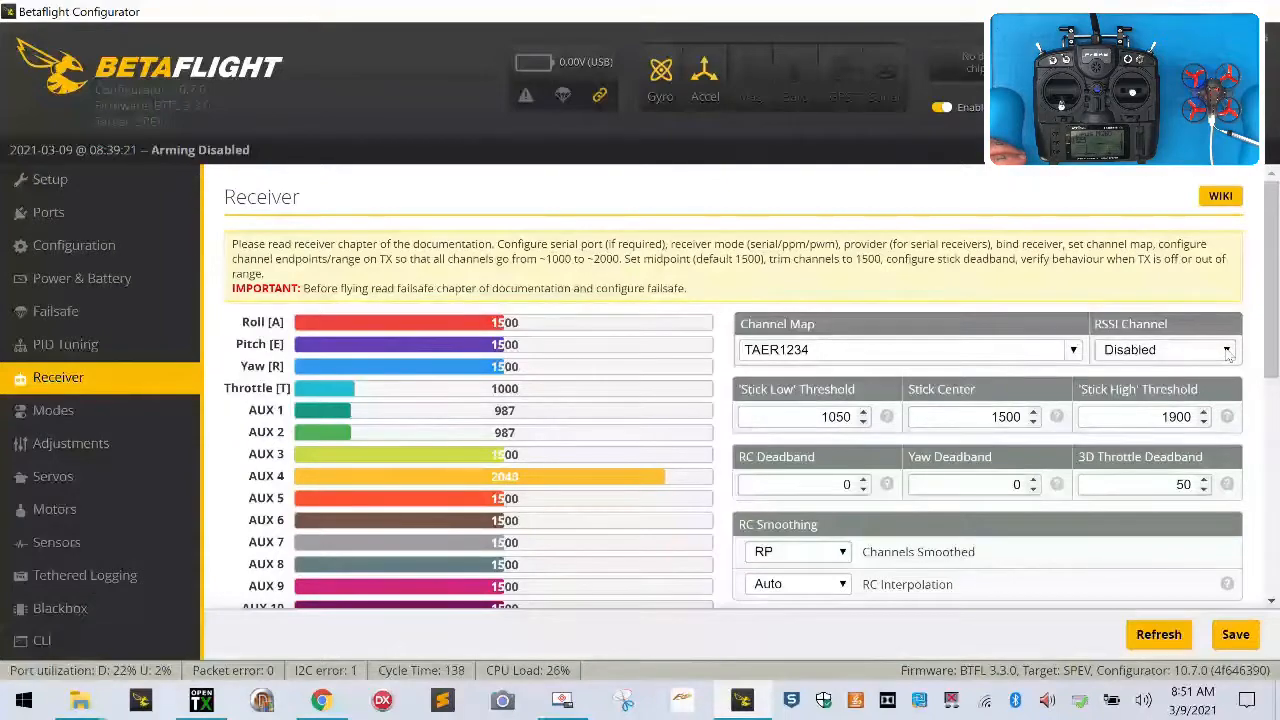
Set the RSSI Channel to AUX 4 and save the receiver settings to EEPROM
click(1224, 348)
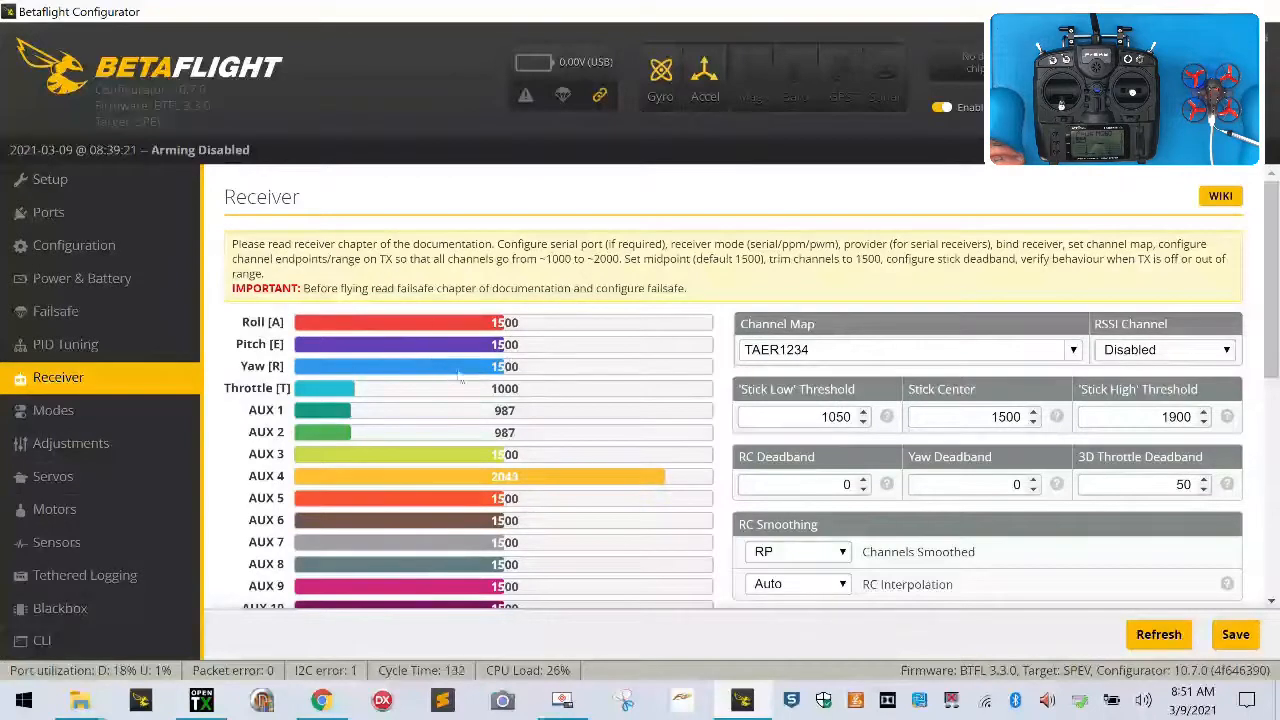
click(1164, 348)
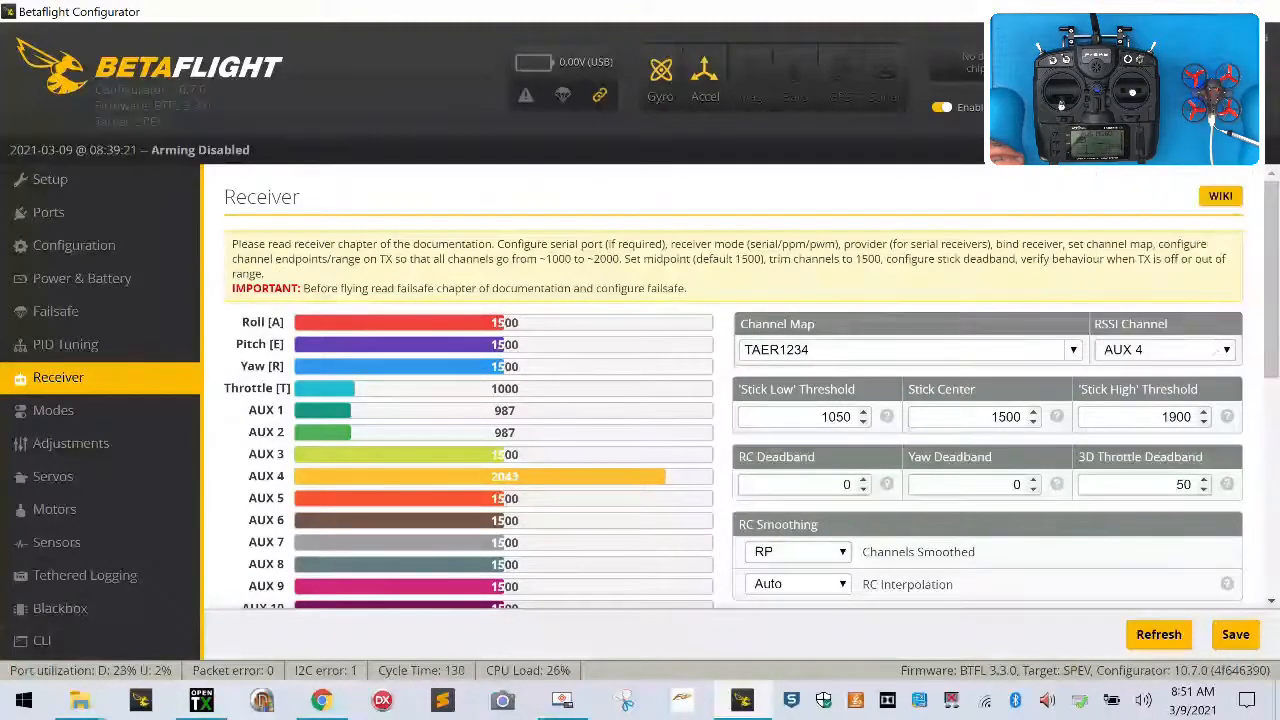
click(1236, 634)
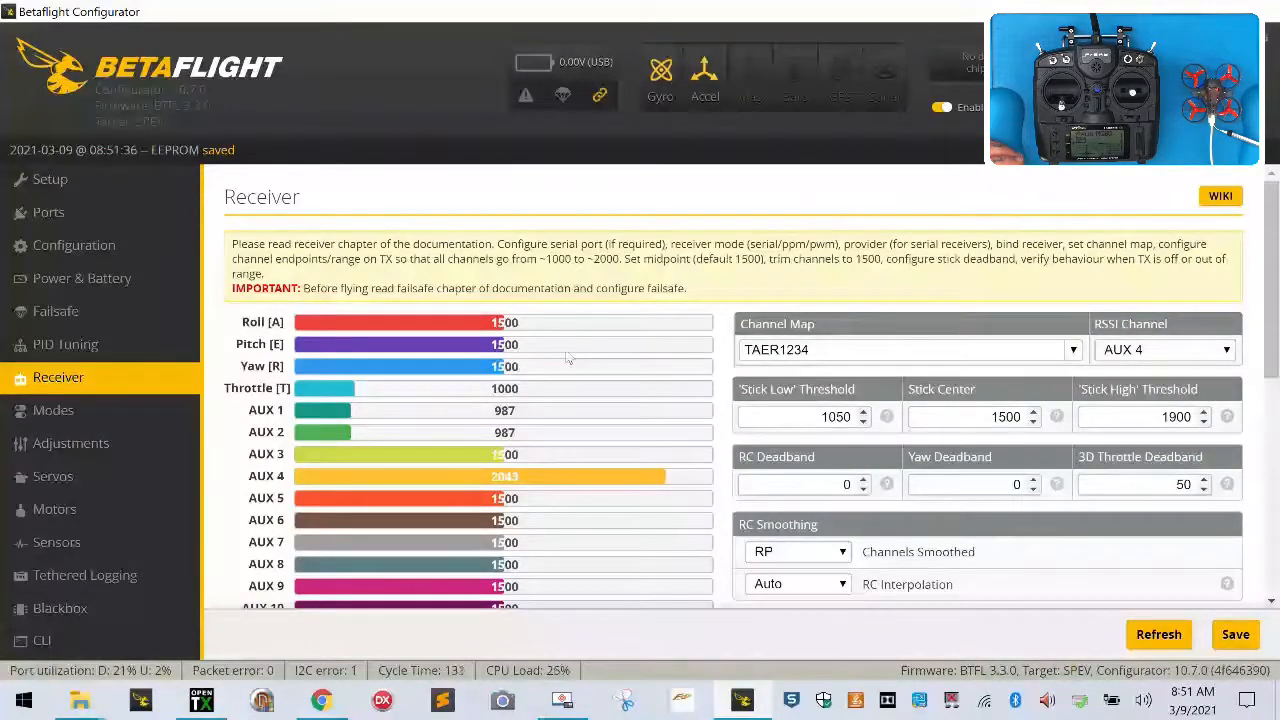
click(50, 180)
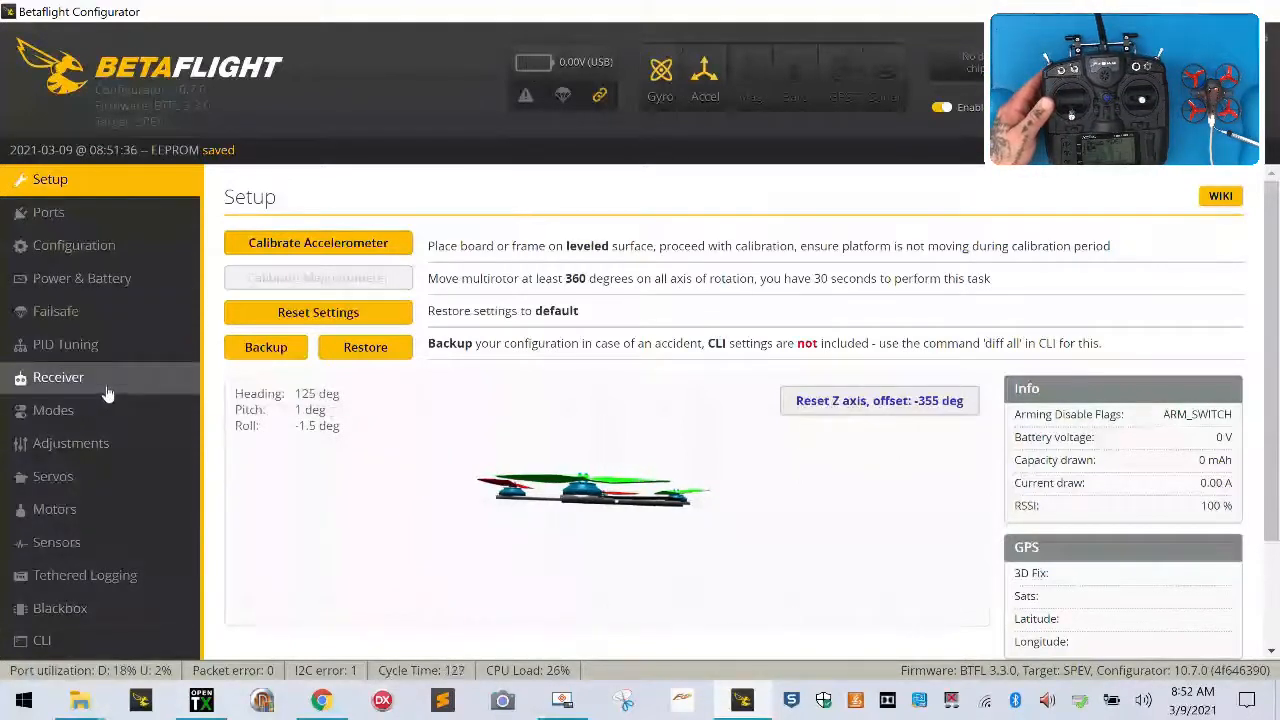
Go to the Modes page showing ARM on AUX 1 and ANGLE on AUX 2
click(58, 376)
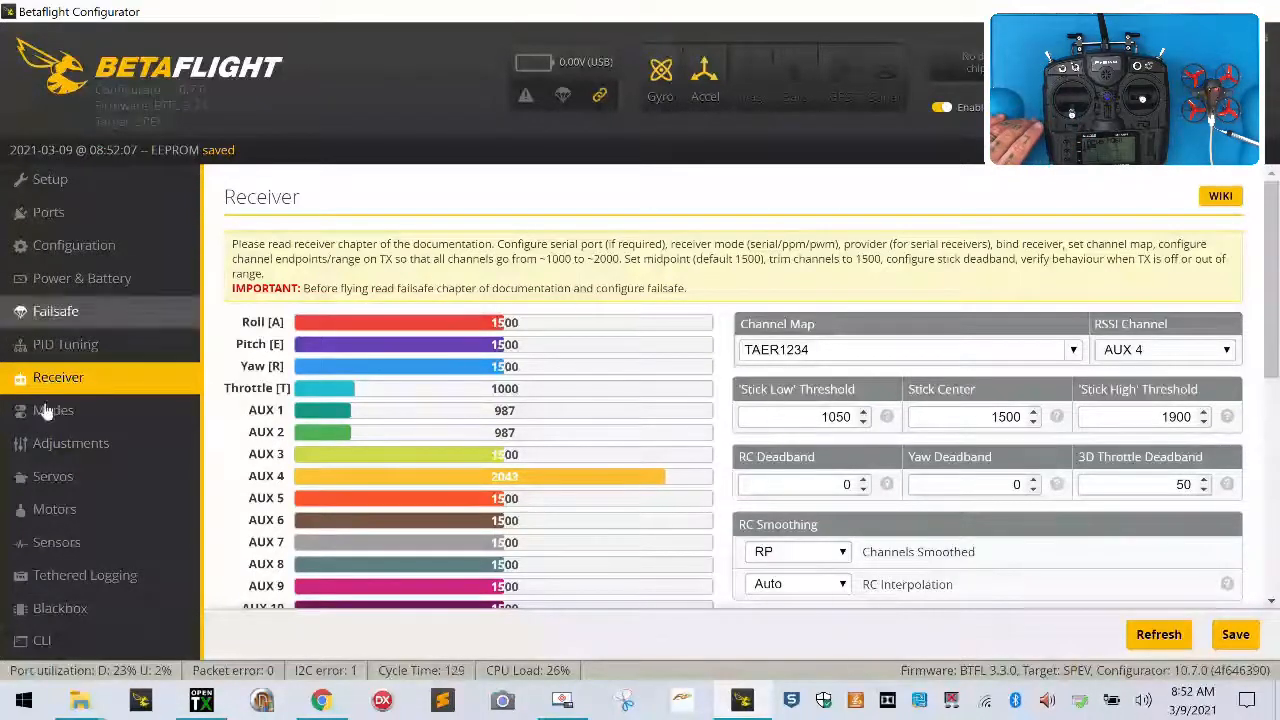
click(52, 410)
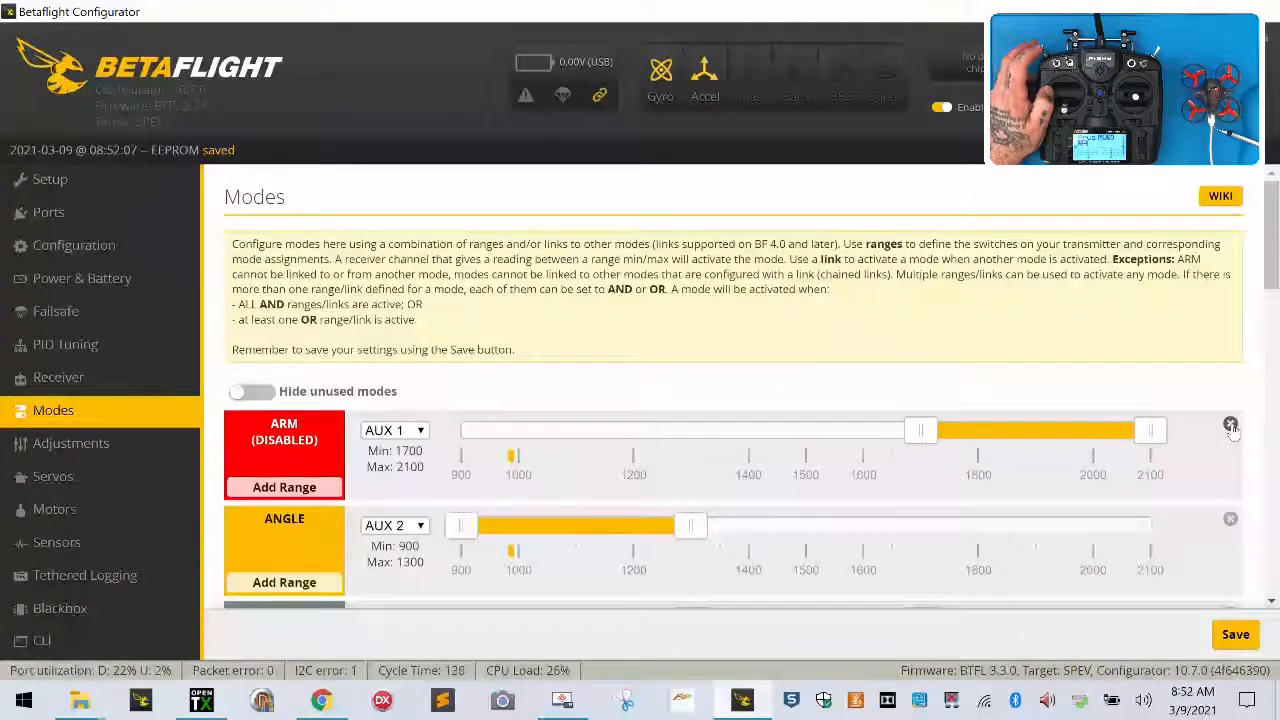
Replace the ARM range with a new AUX 1 range stretched to 1300–2100
click(1232, 424)
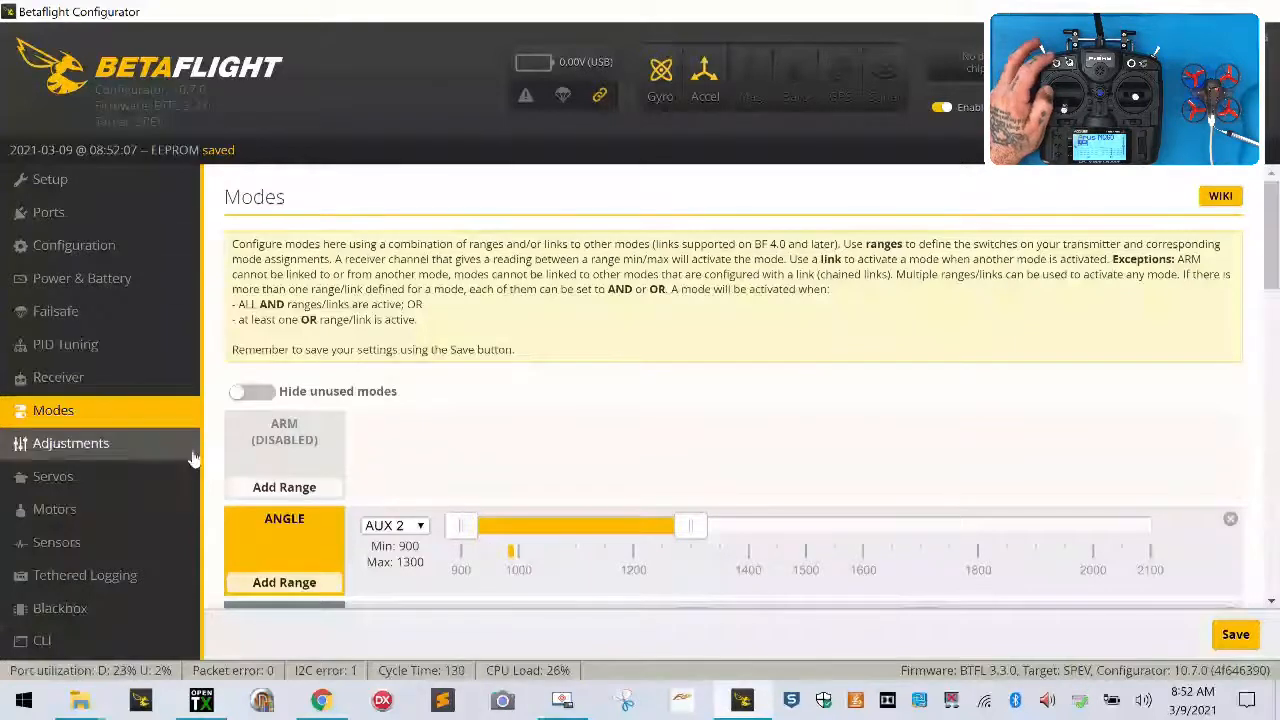
click(284, 488)
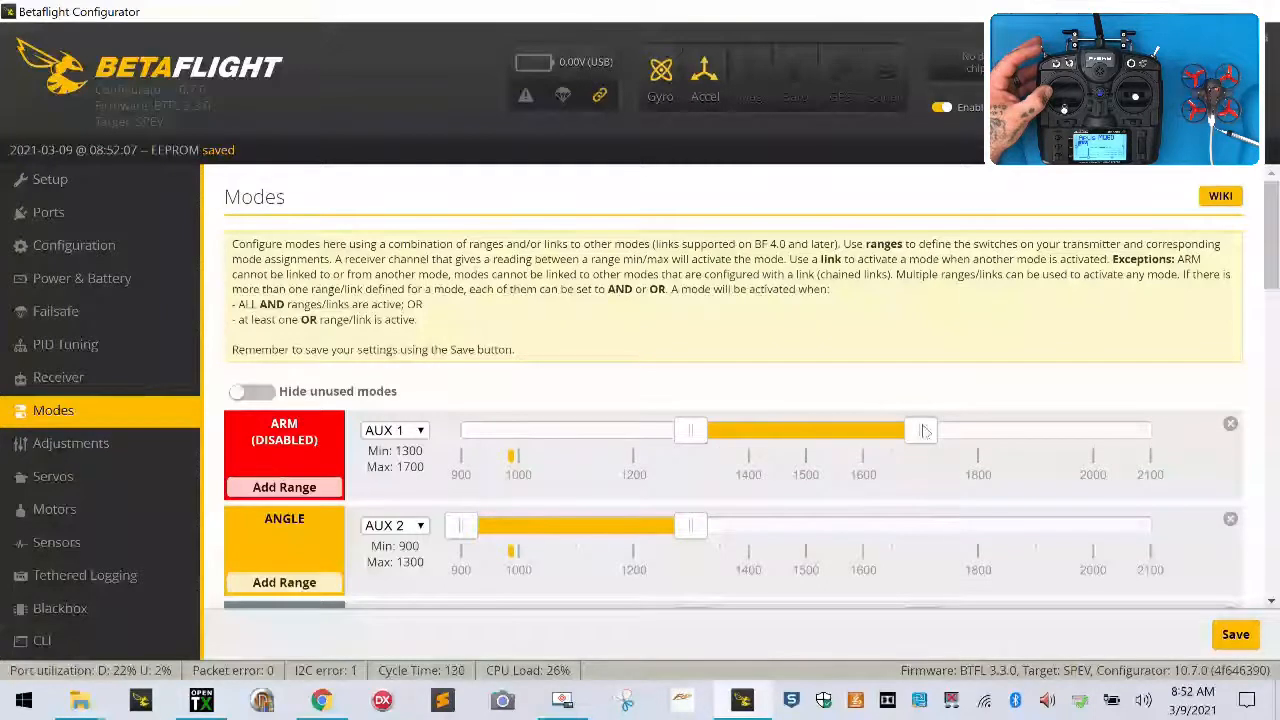
drag(920, 430, 1150, 430)
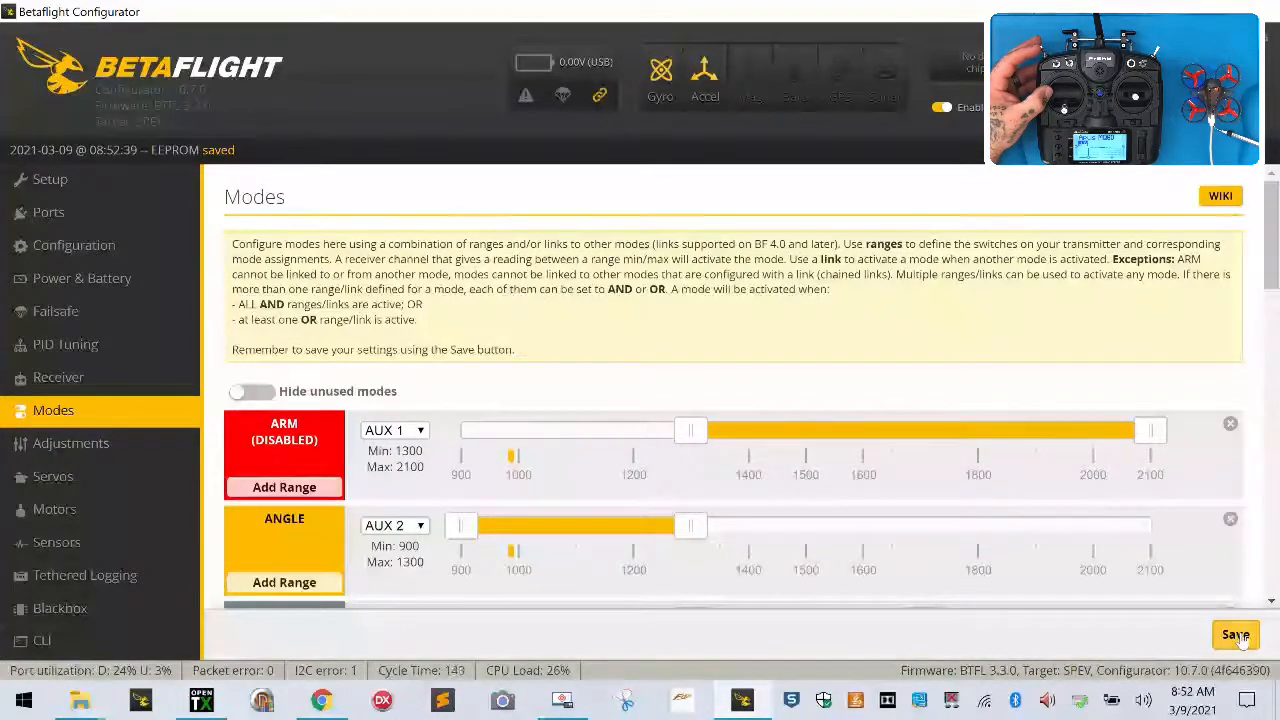
mouse_move(800, 336)
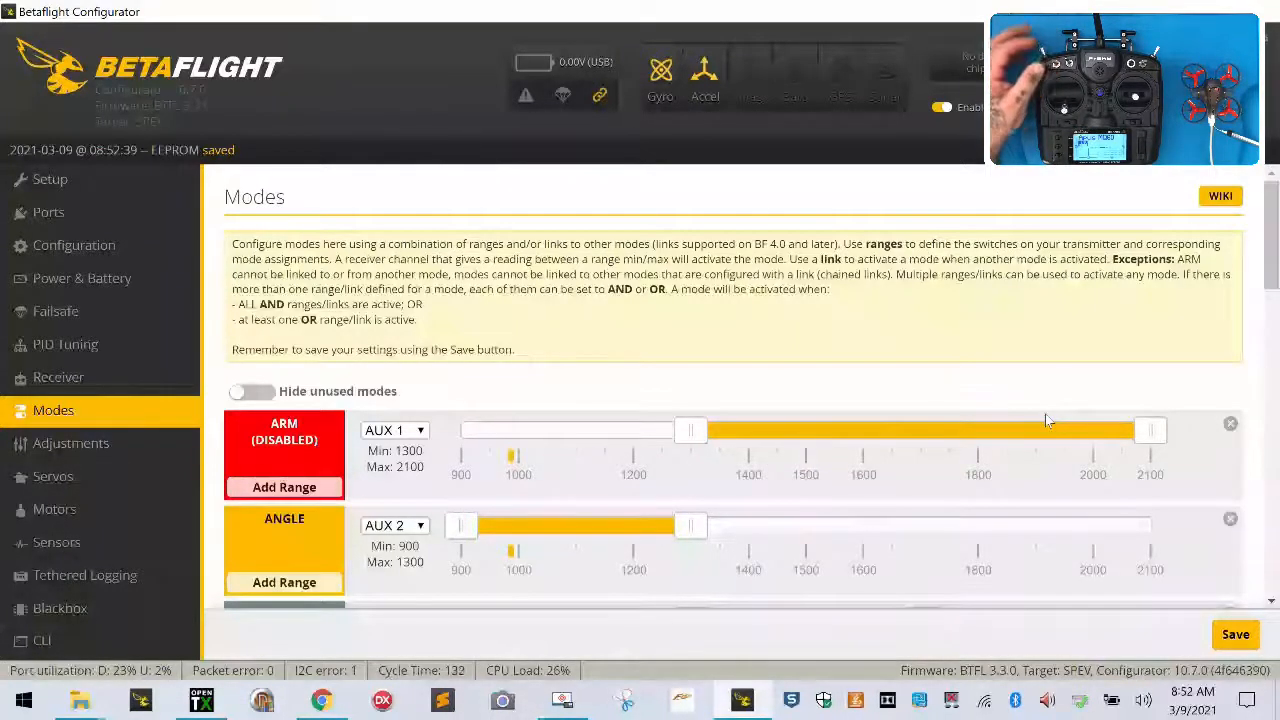
scroll(down, 3)
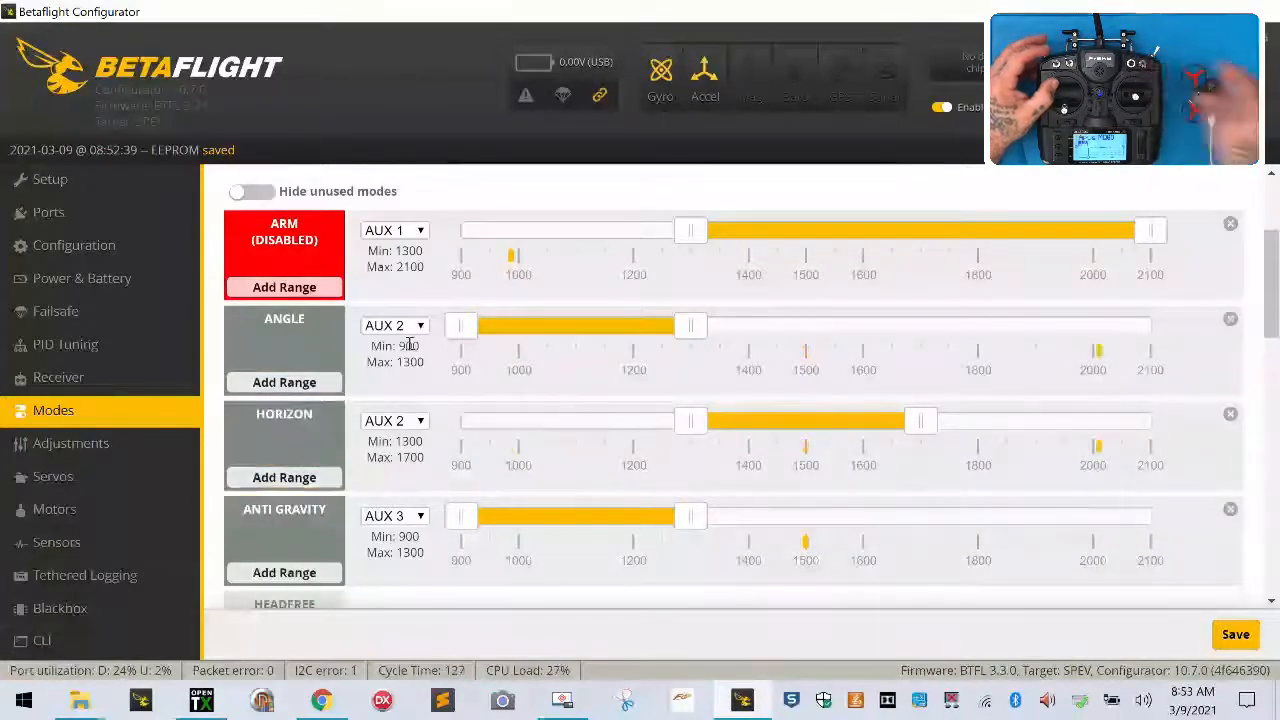
scroll(down, 3)
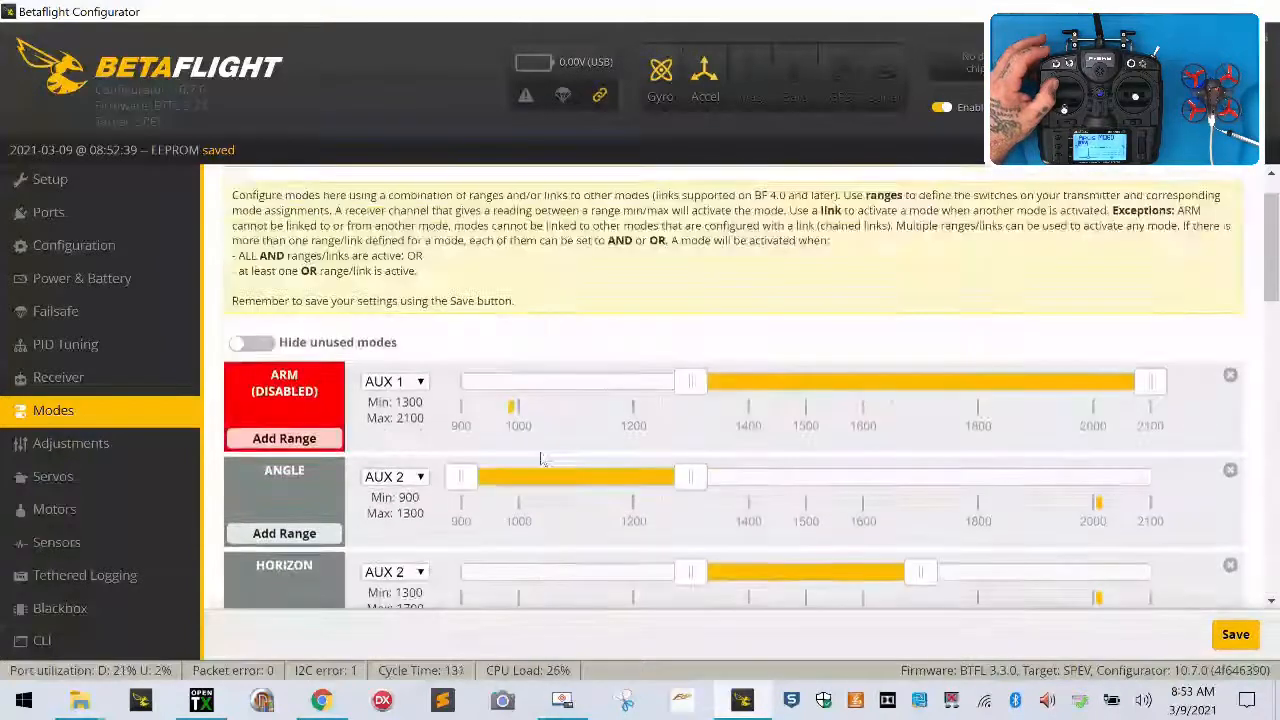
scroll(down, 3)
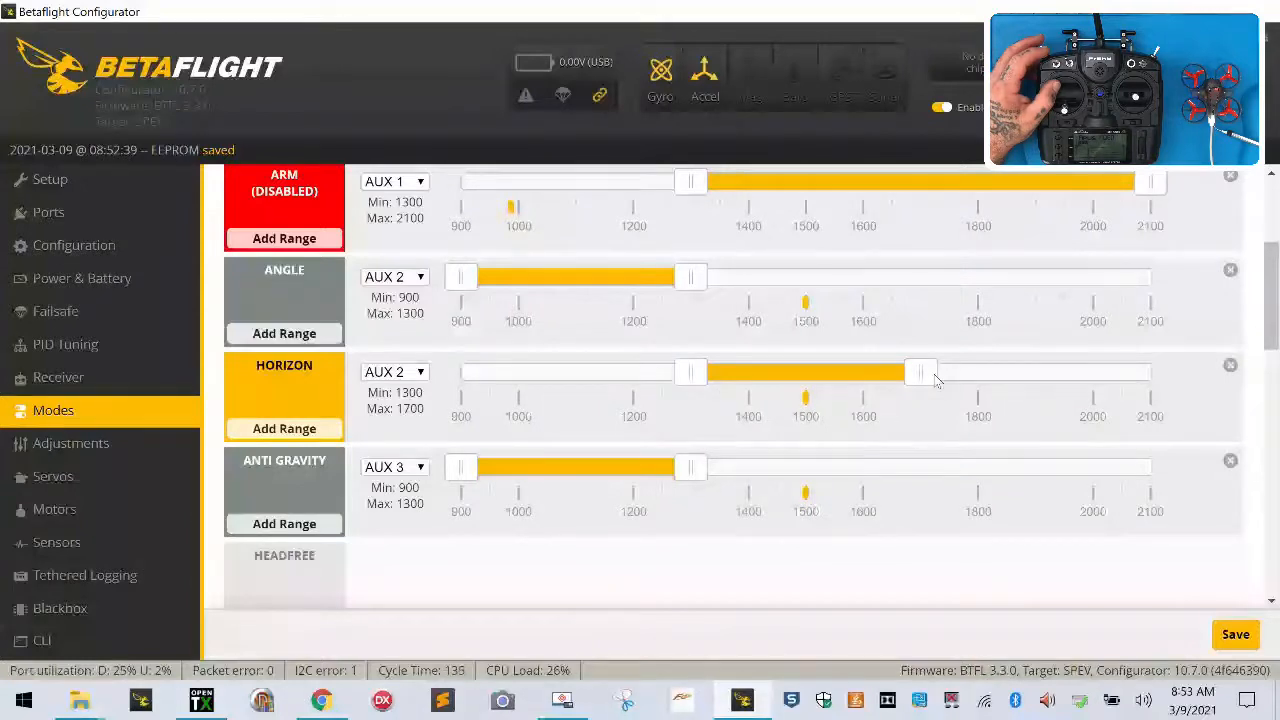
Widen HORIZON to 1300–2100 and move ANTI GRAVITY to AUX 2 at 900–1700
drag(920, 372, 1150, 372)
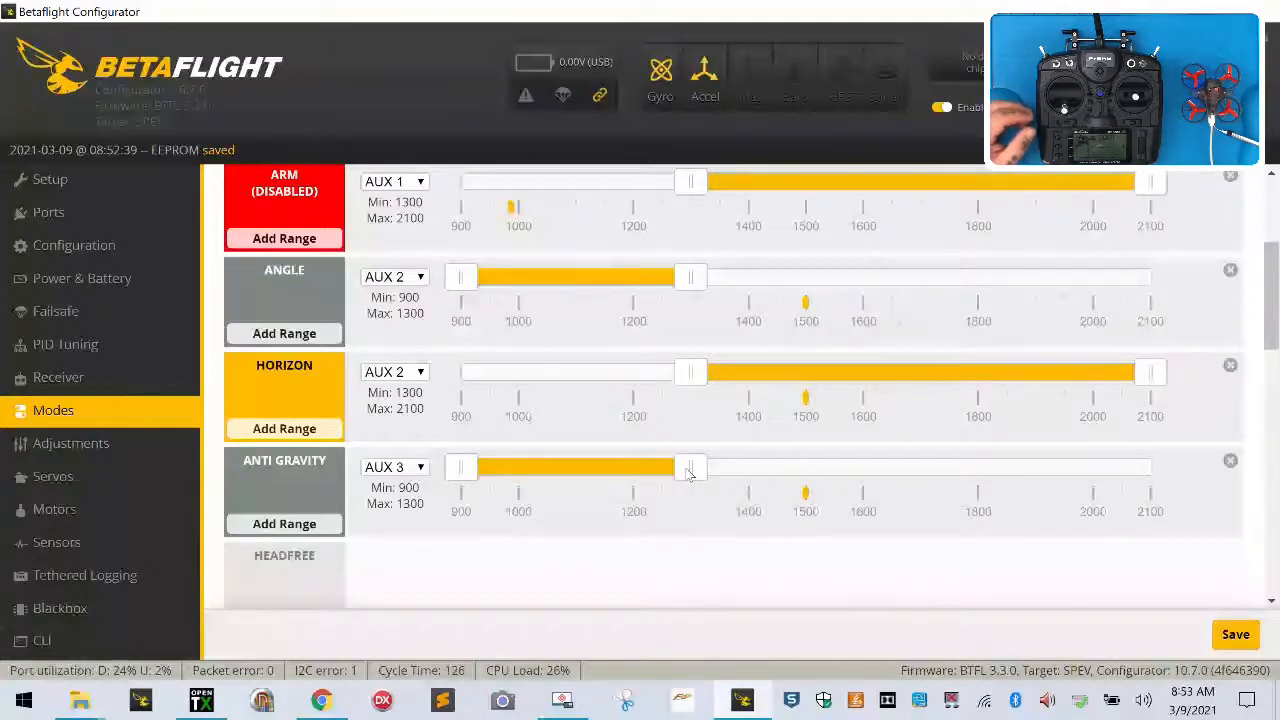
drag(690, 468, 776, 468)
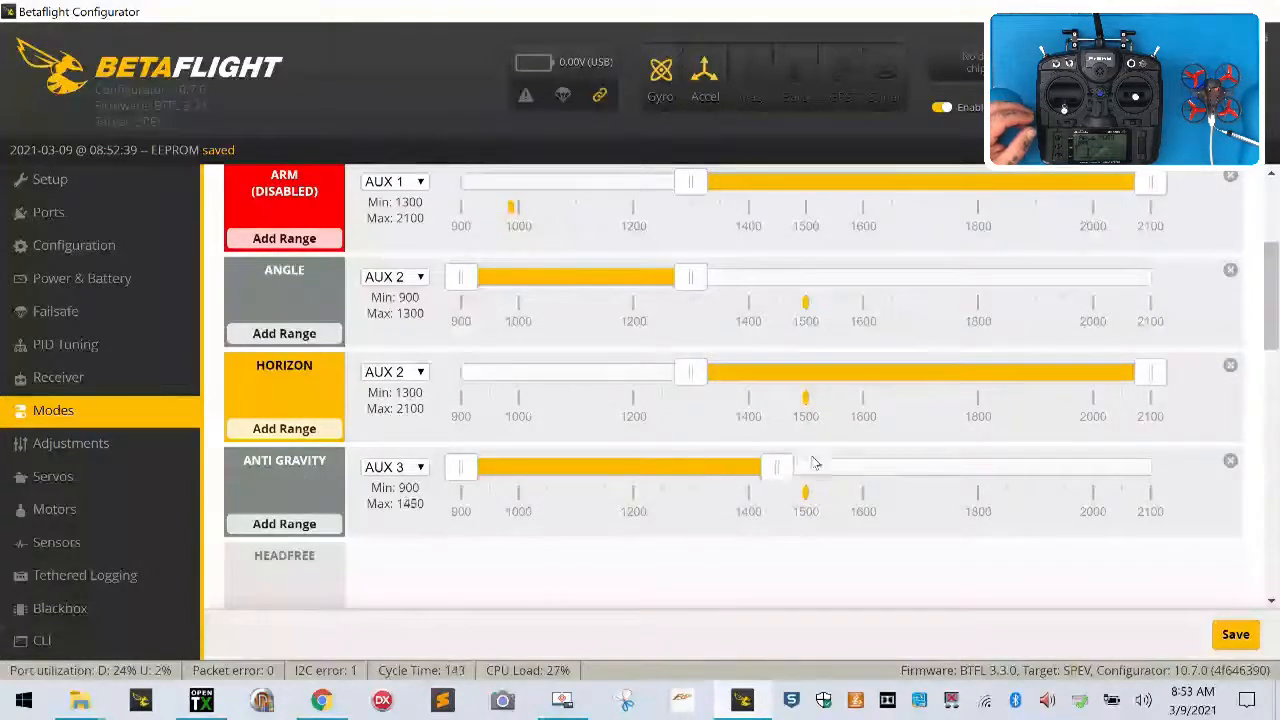
drag(776, 466, 936, 466)
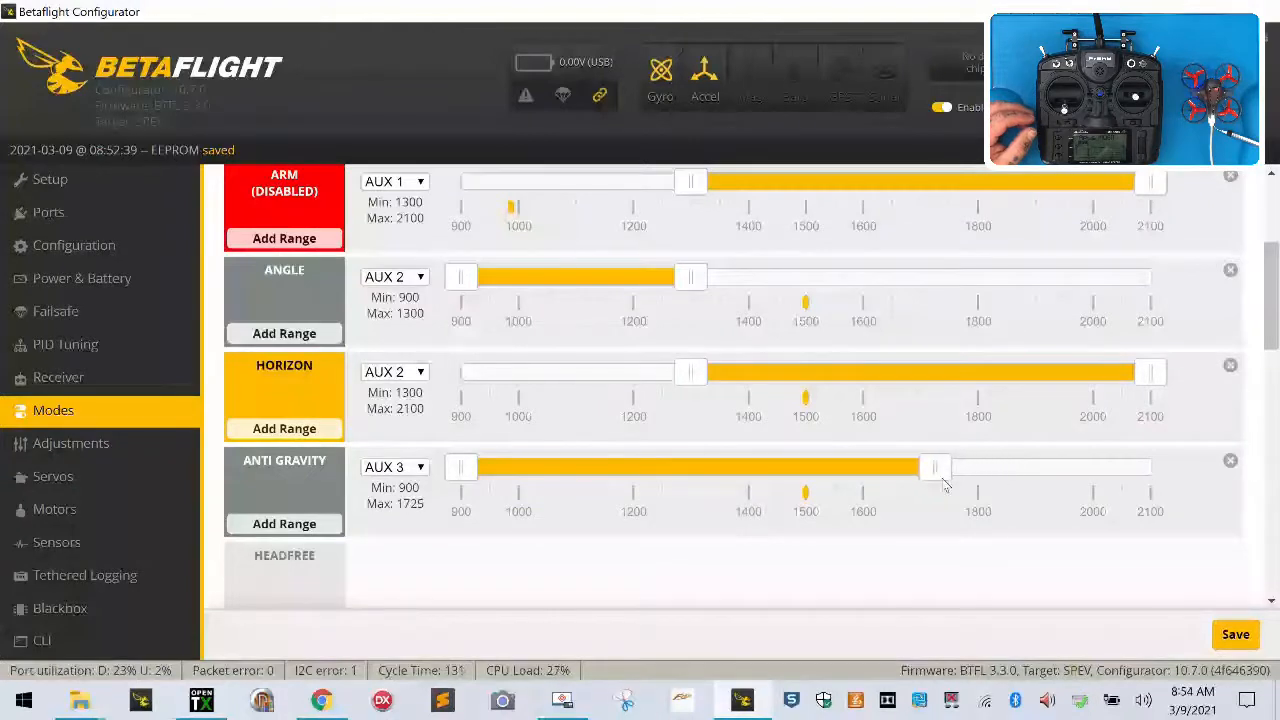
drag(936, 468, 920, 468)
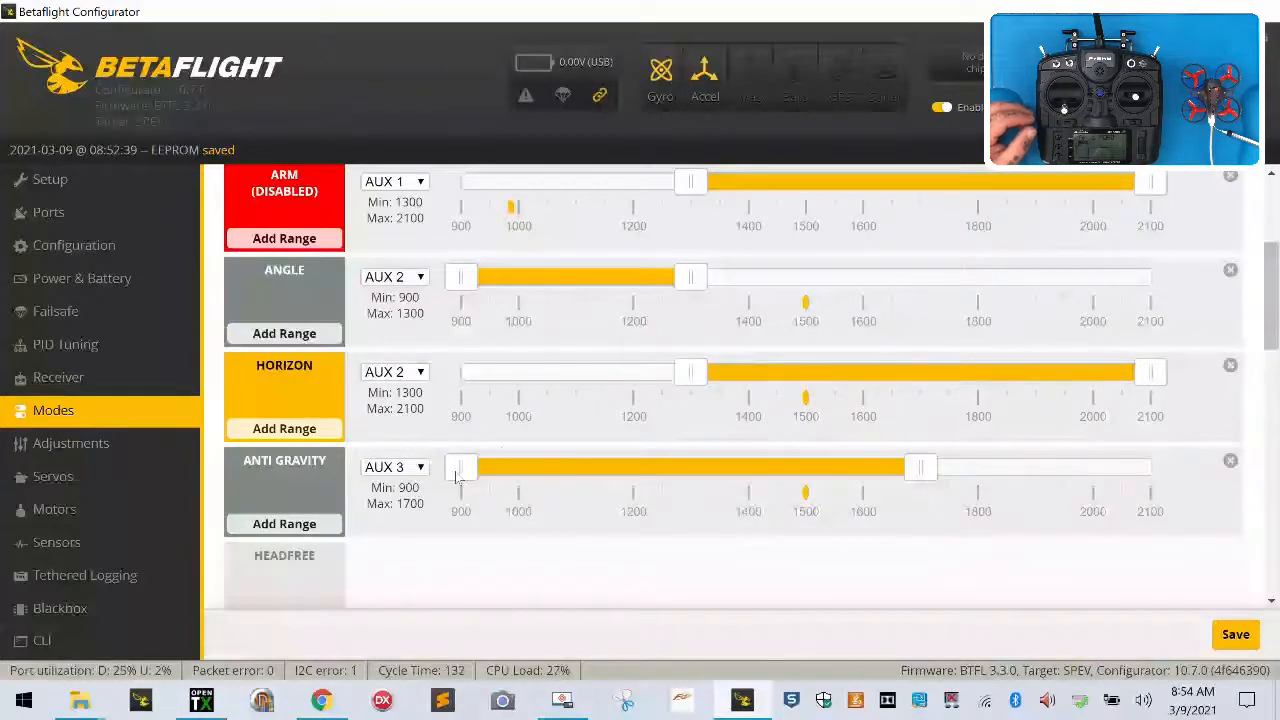
click(396, 468)
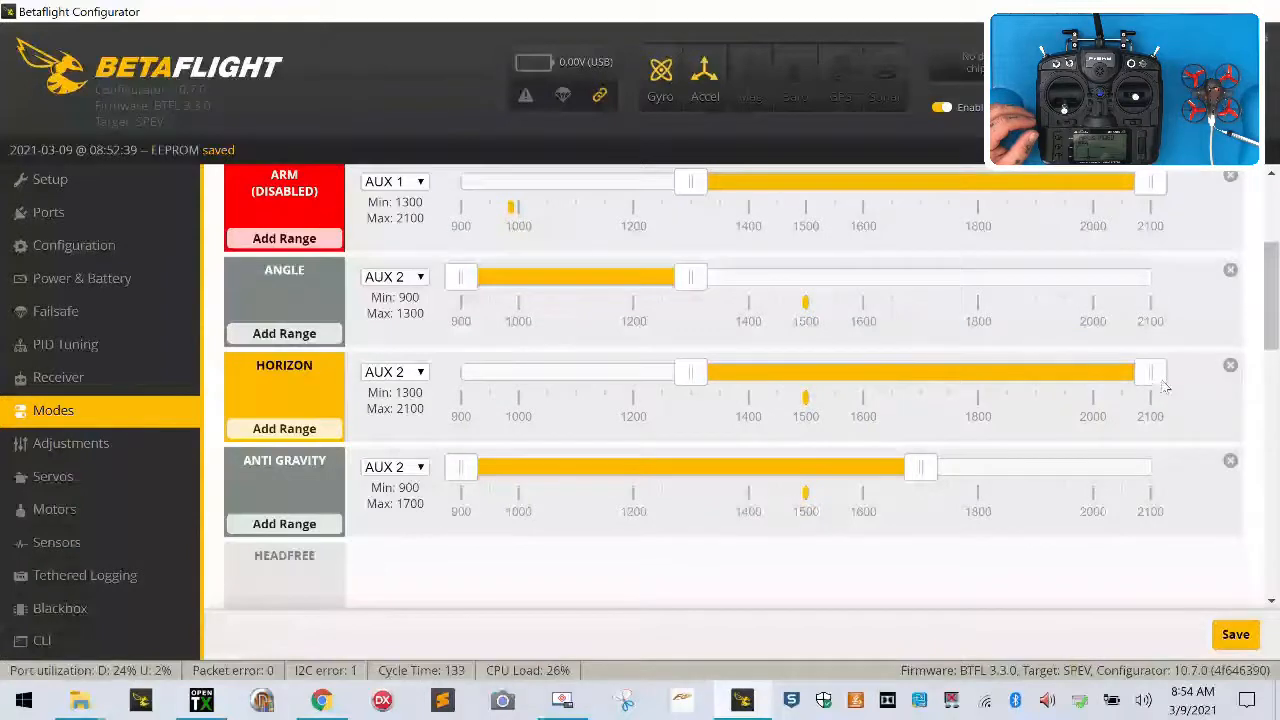
drag(1150, 372, 1150, 372)
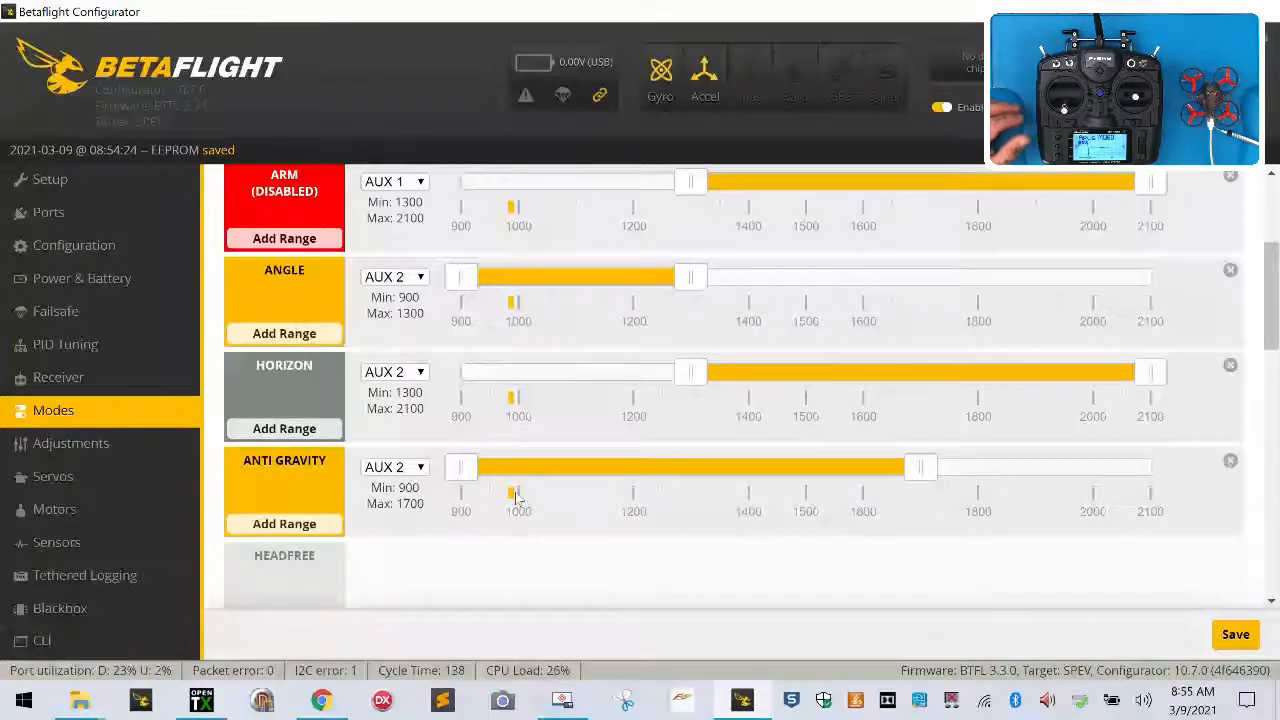
scroll(down, 3)
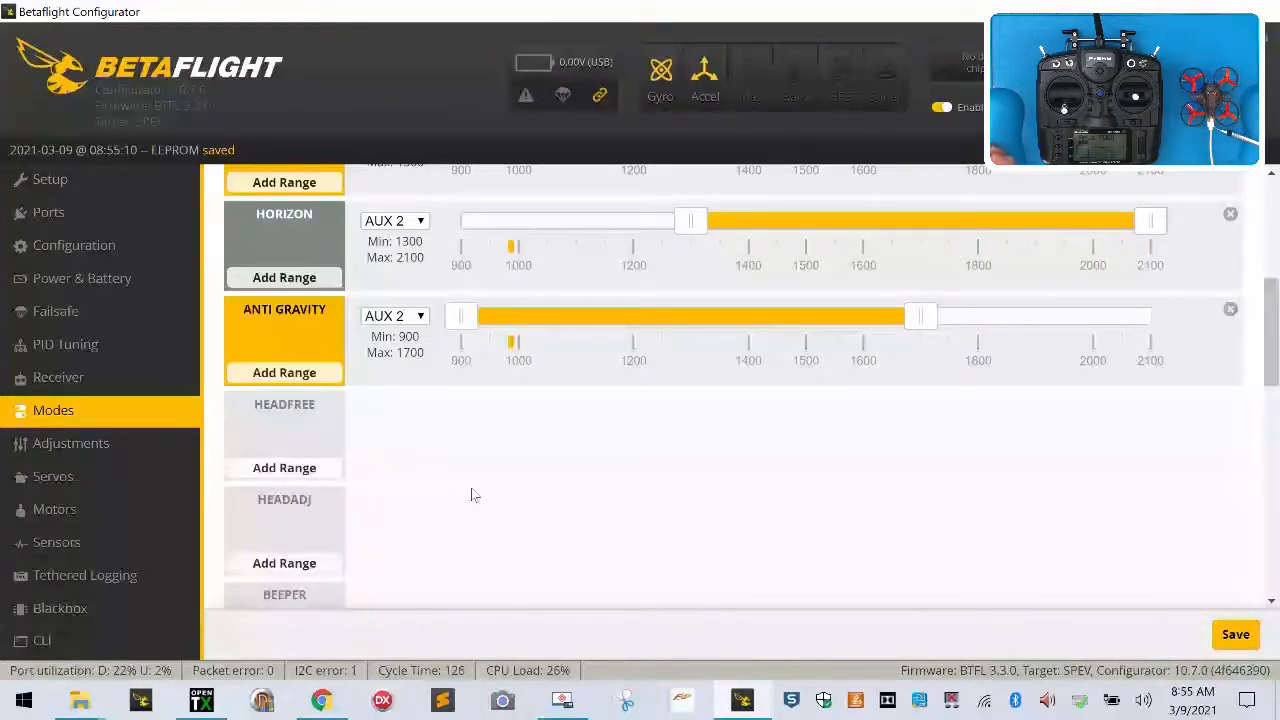
Enable motor test mode on the Motors page by accepting 'I understand the risks'
click(54, 510)
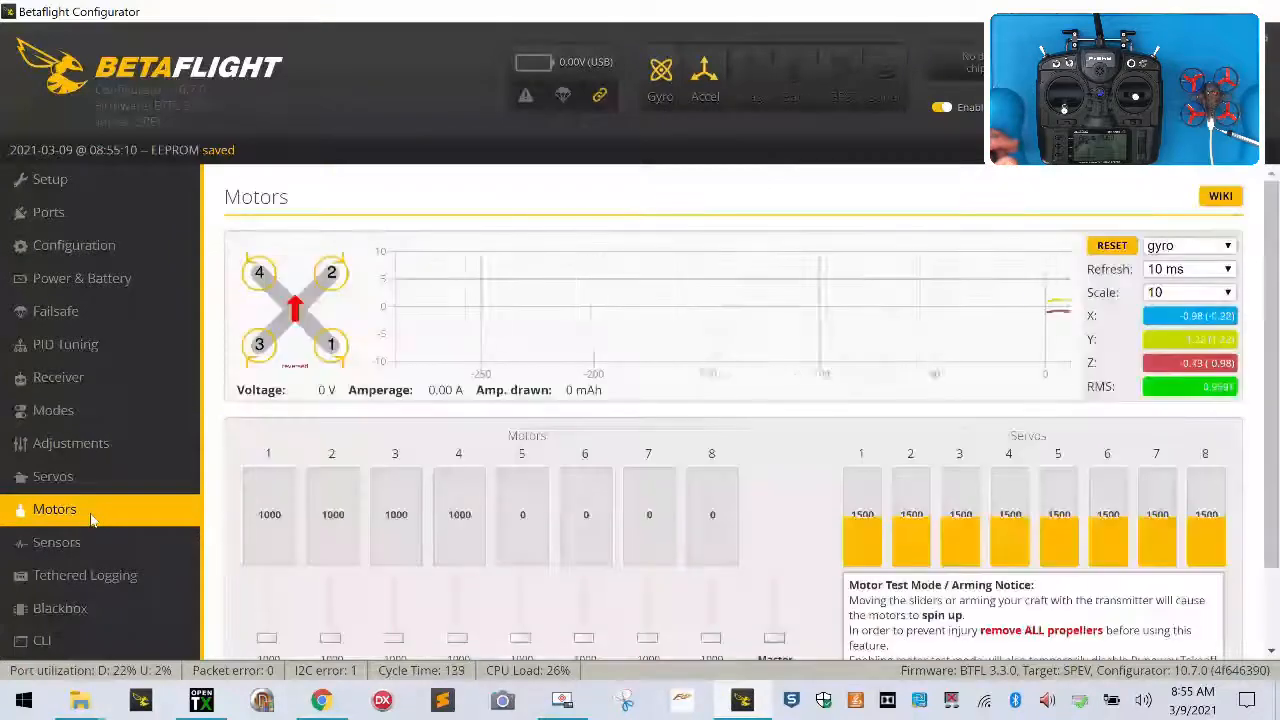
scroll(down, 3)
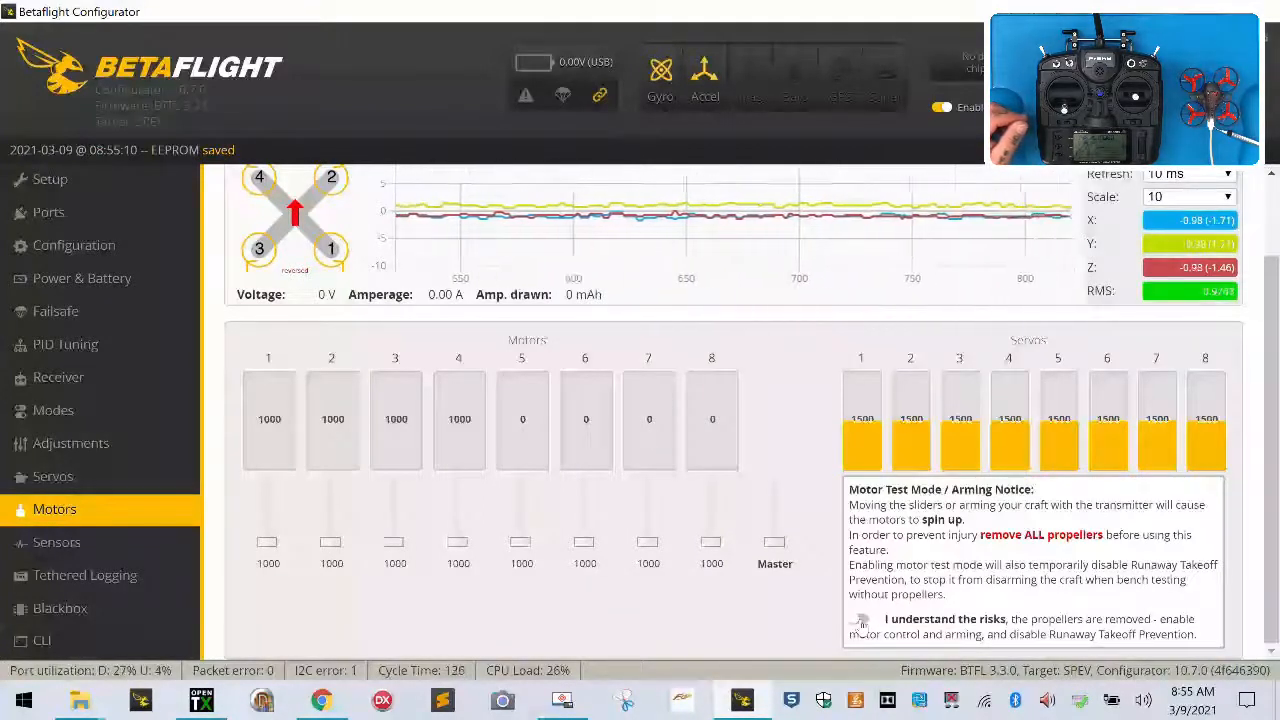
click(860, 618)
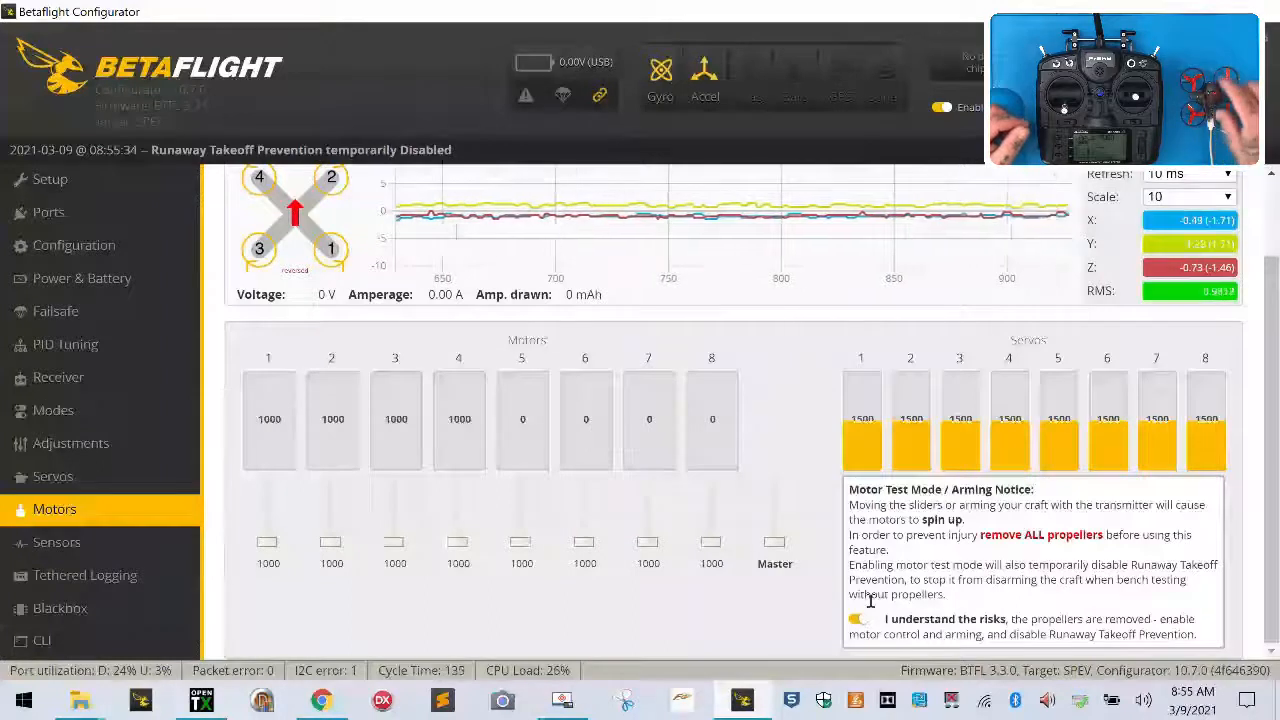